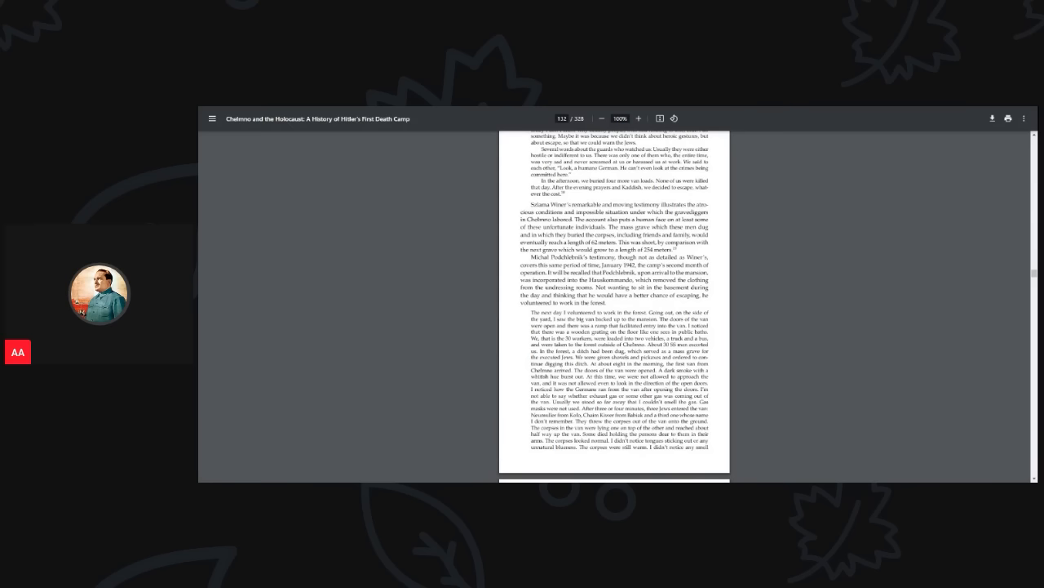
{"action": "scroll", "scroll_direction": "down", "scroll_amount": 3}
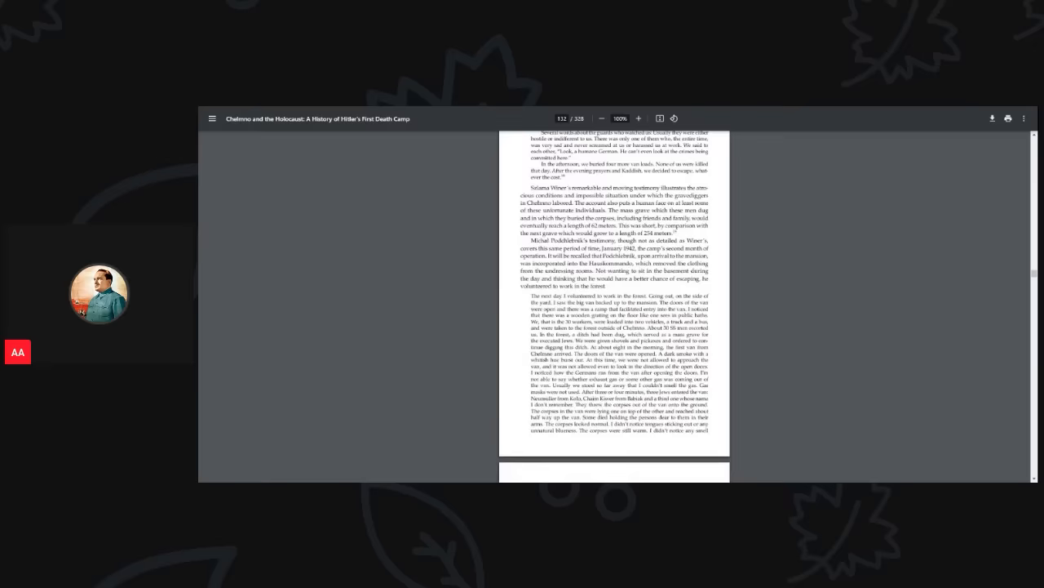
{"action": "scroll", "scroll_direction": "down", "scroll_amount": 3}
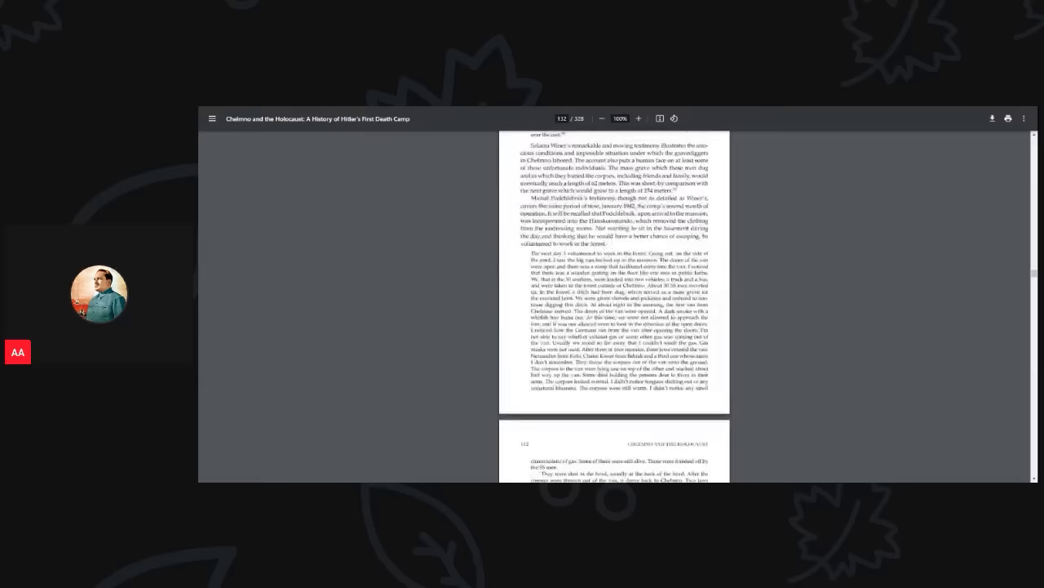
{"action": "scroll", "scroll_direction": "up", "scroll_amount": 3}
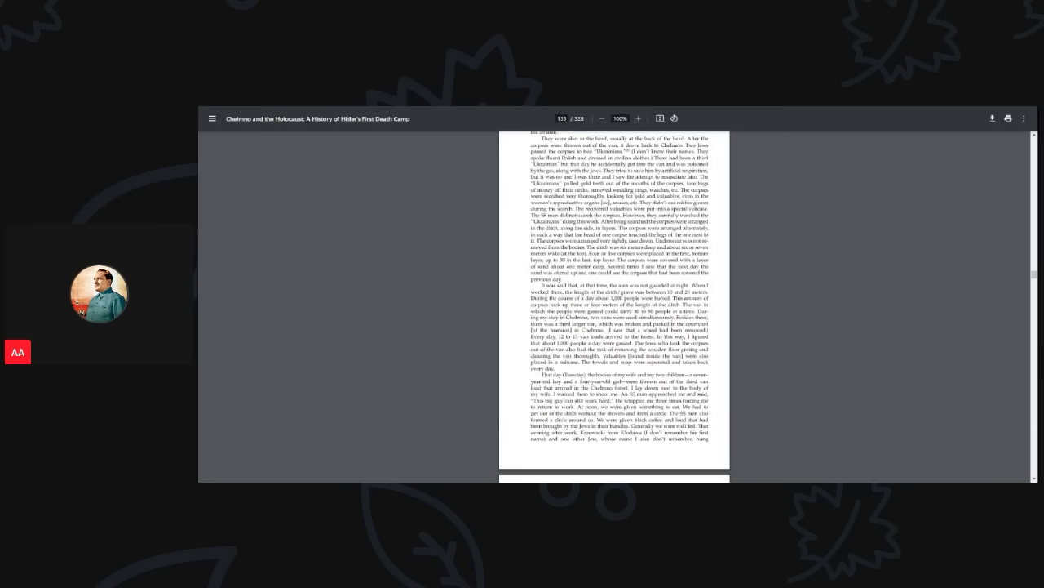
{"action": "scroll", "scroll_direction": "down", "scroll_amount": 3}
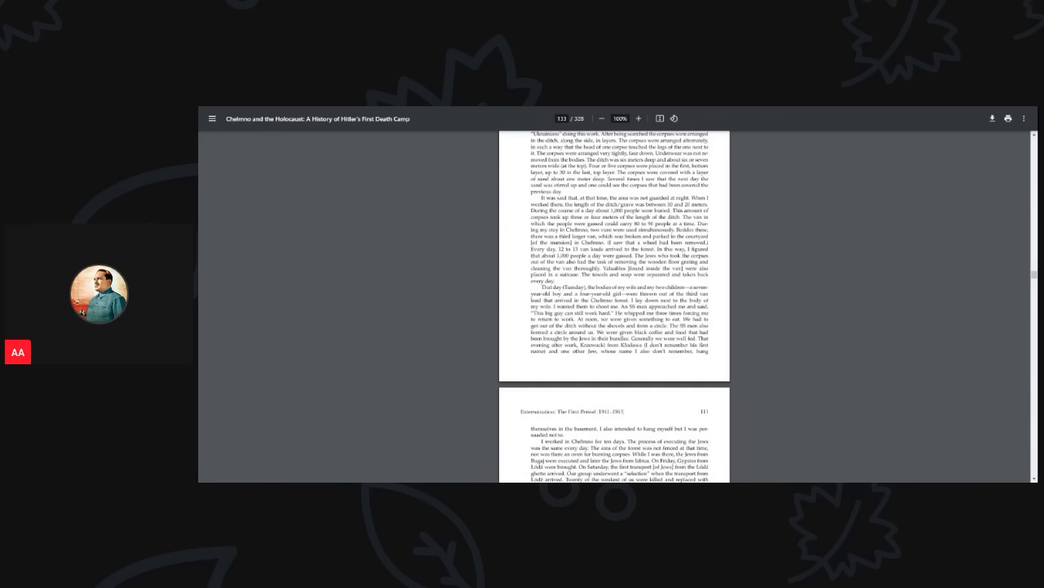
{"action": "scroll", "scroll_direction": "down", "scroll_amount": 3}
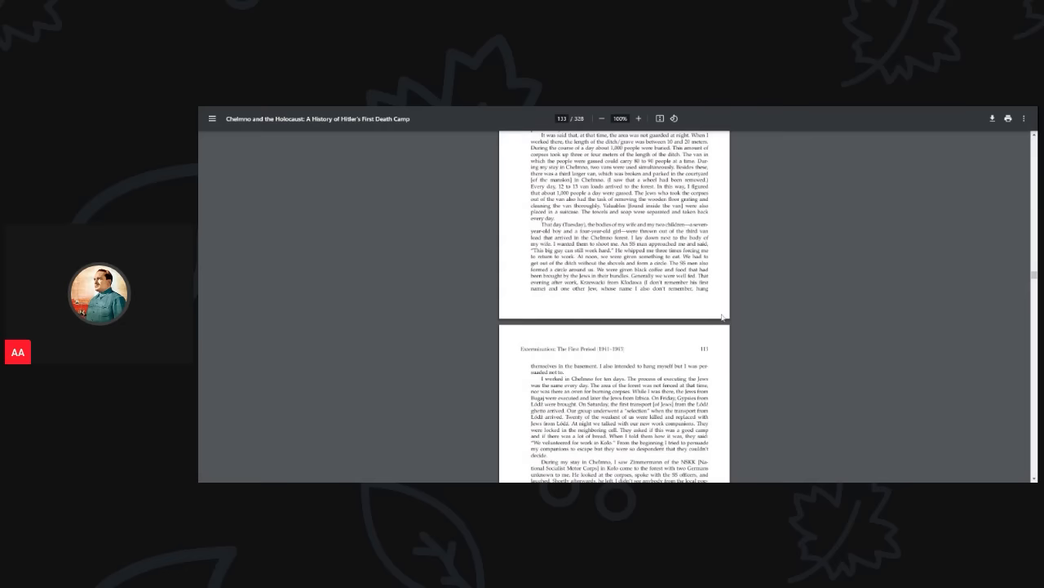
{"action": "scroll", "scroll_direction": "up", "scroll_amount": 3}
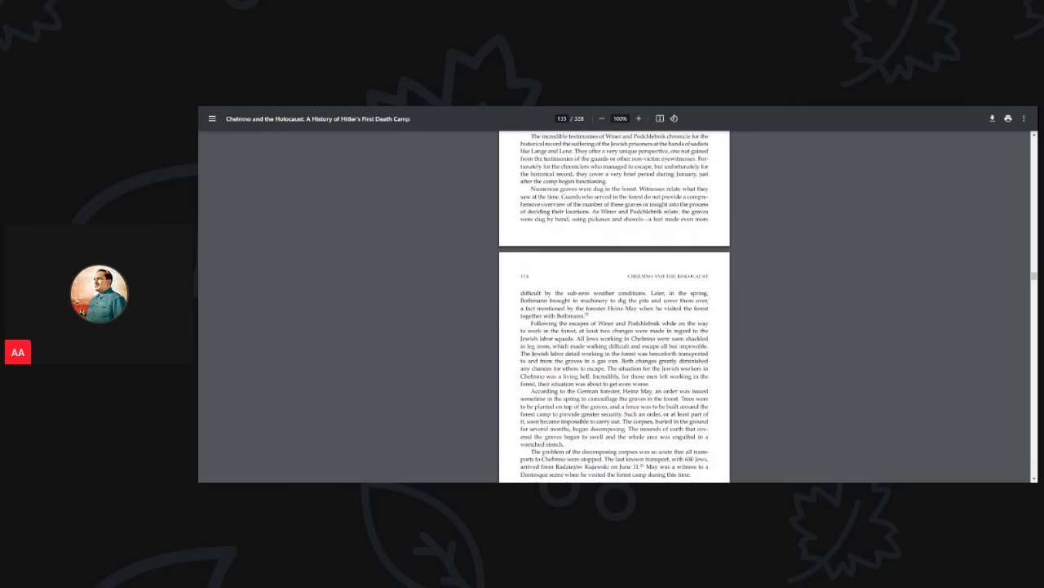
{"action": "scroll", "scroll_direction": "up", "scroll_amount": 3}
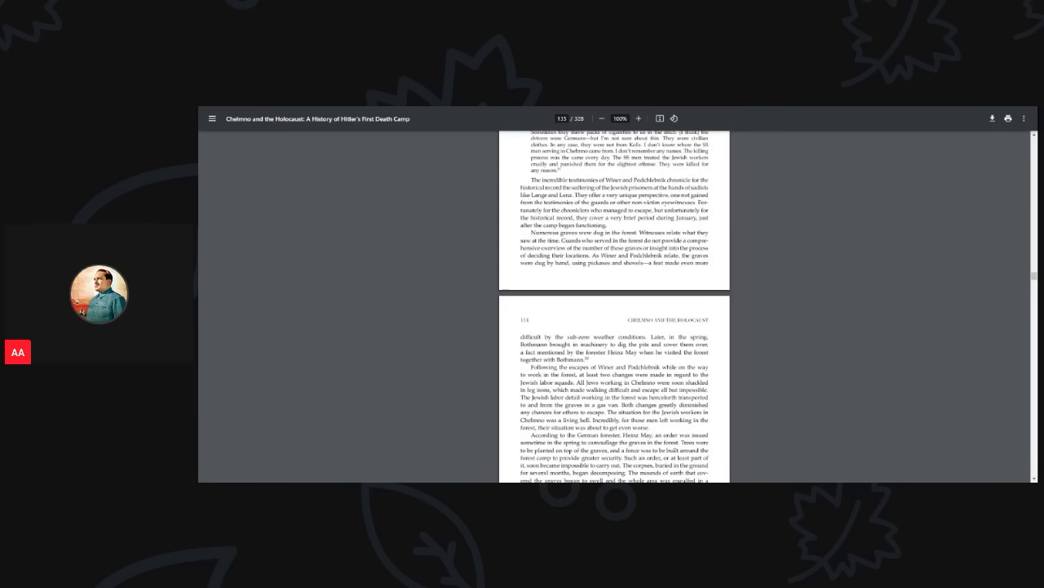
{"action": "scroll", "scroll_direction": "down", "scroll_amount": 3}
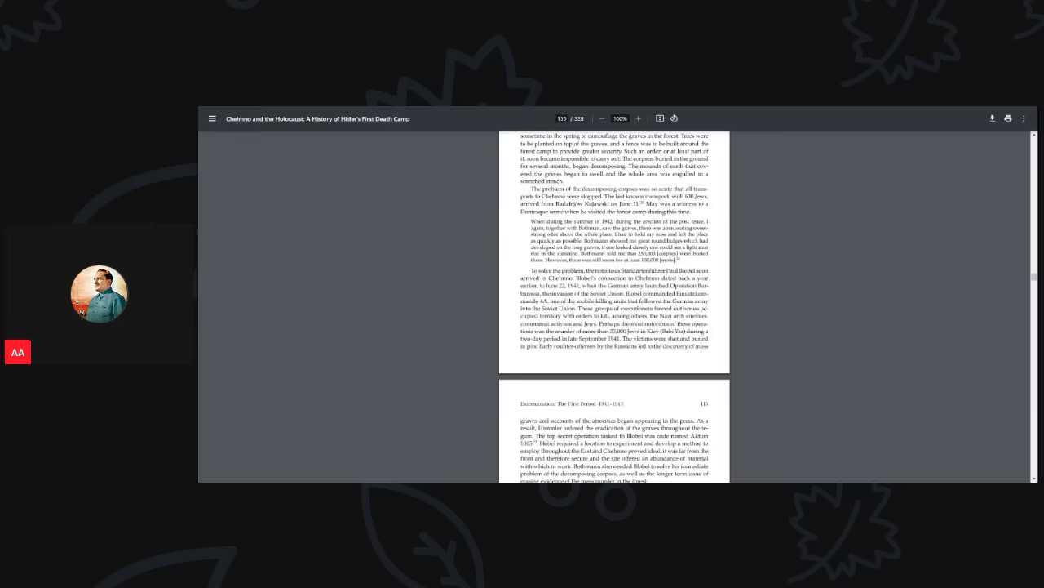
{"action": "scroll", "scroll_direction": "down", "scroll_amount": 3}
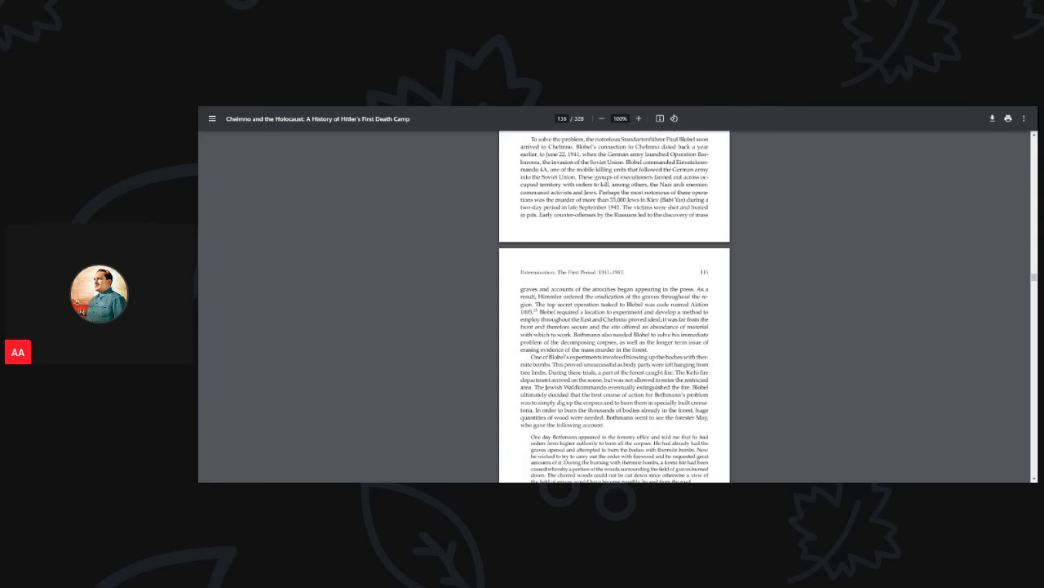
{"action": "scroll", "scroll_direction": "down", "scroll_amount": 3}
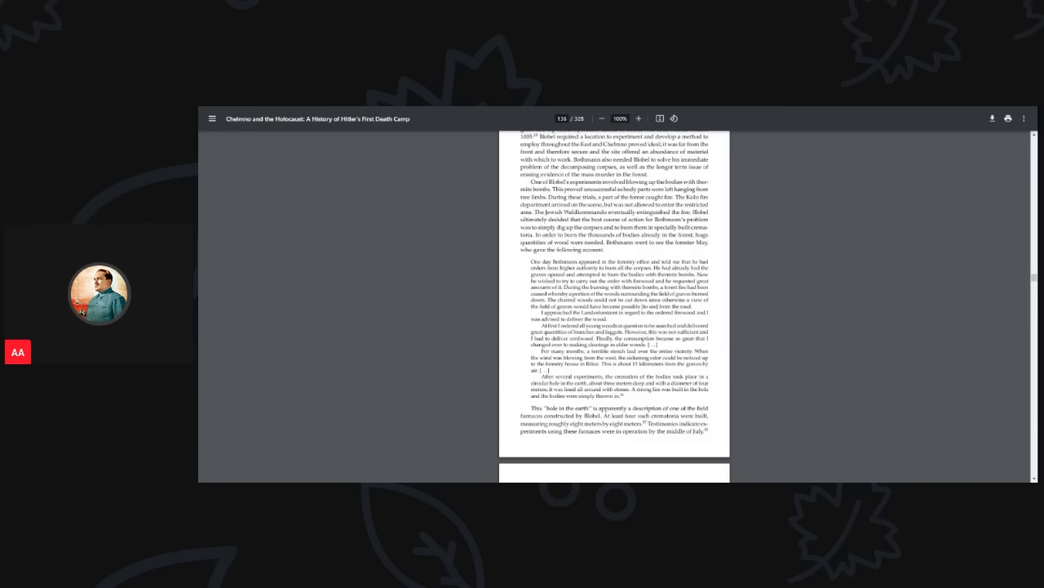
{"action": "scroll", "scroll_direction": "down", "scroll_amount": 3}
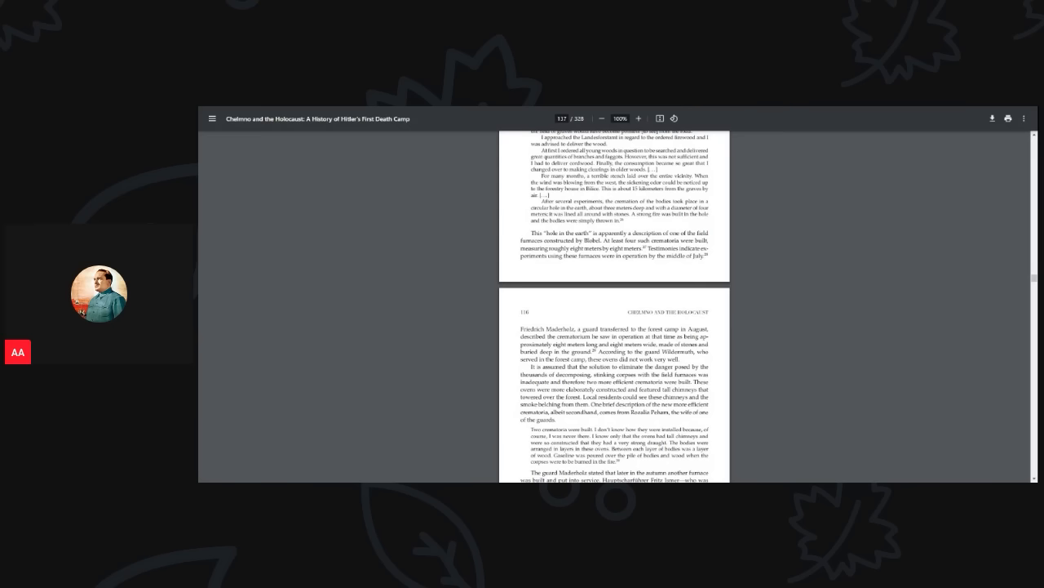
{"action": "scroll", "scroll_direction": "down", "scroll_amount": 3}
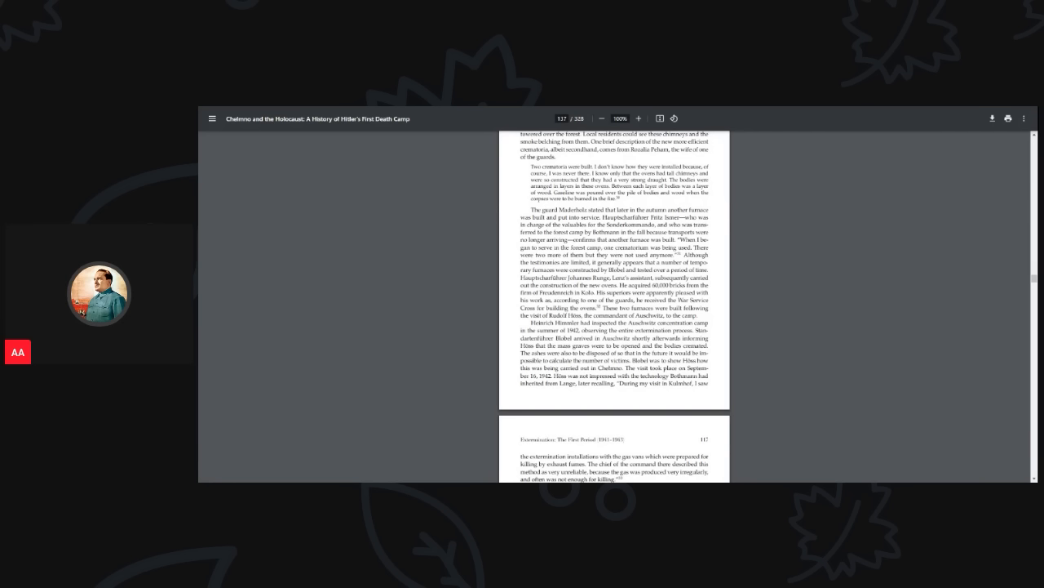
{"action": "mouse_move", "coordinate": [670, 410]}
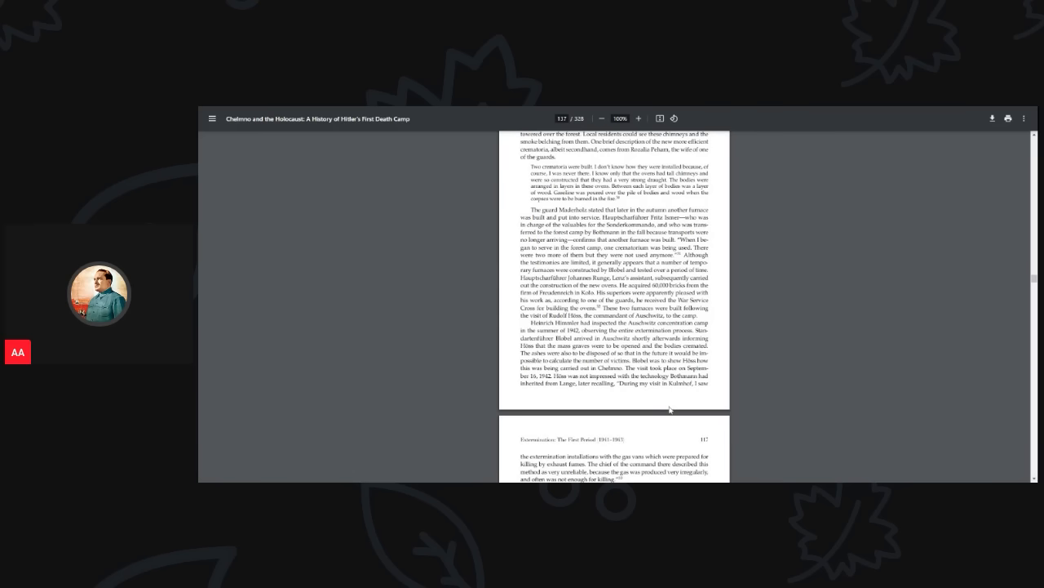
{"action": "scroll", "scroll_direction": "down", "scroll_amount": 3}
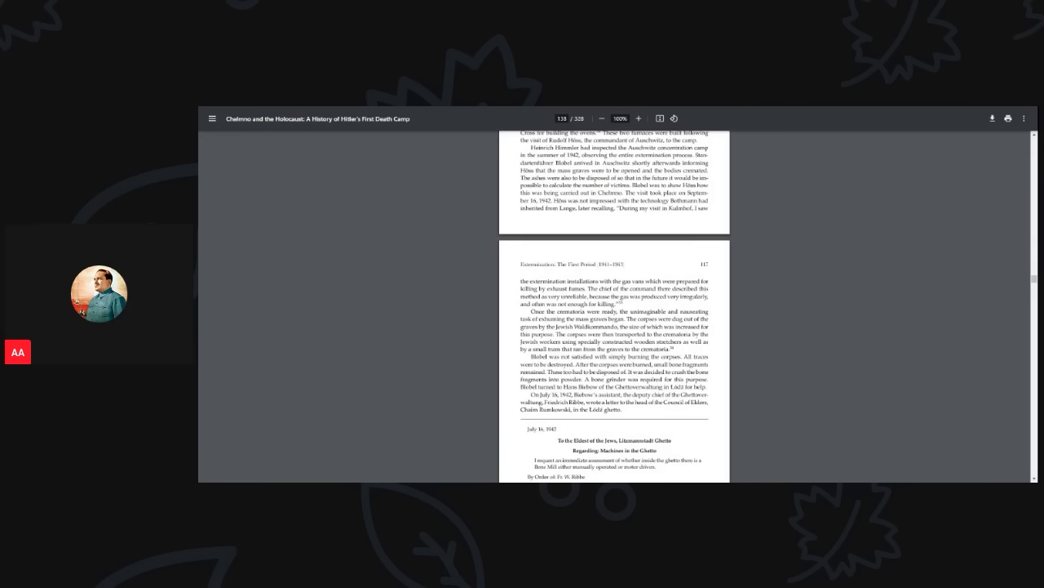
{"action": "scroll", "scroll_direction": "down", "scroll_amount": 3}
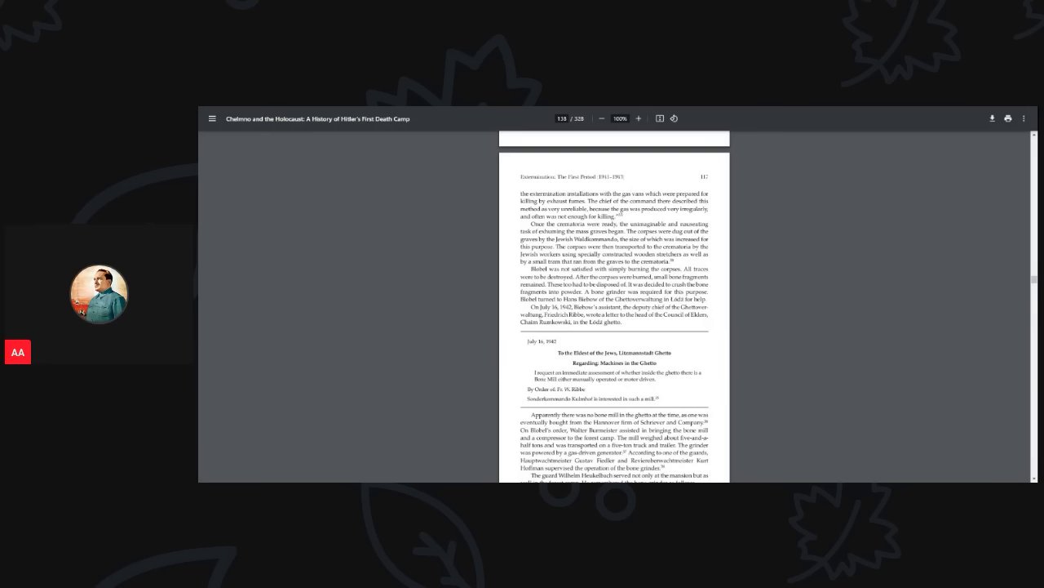
{"action": "scroll", "scroll_direction": "down", "scroll_amount": 3}
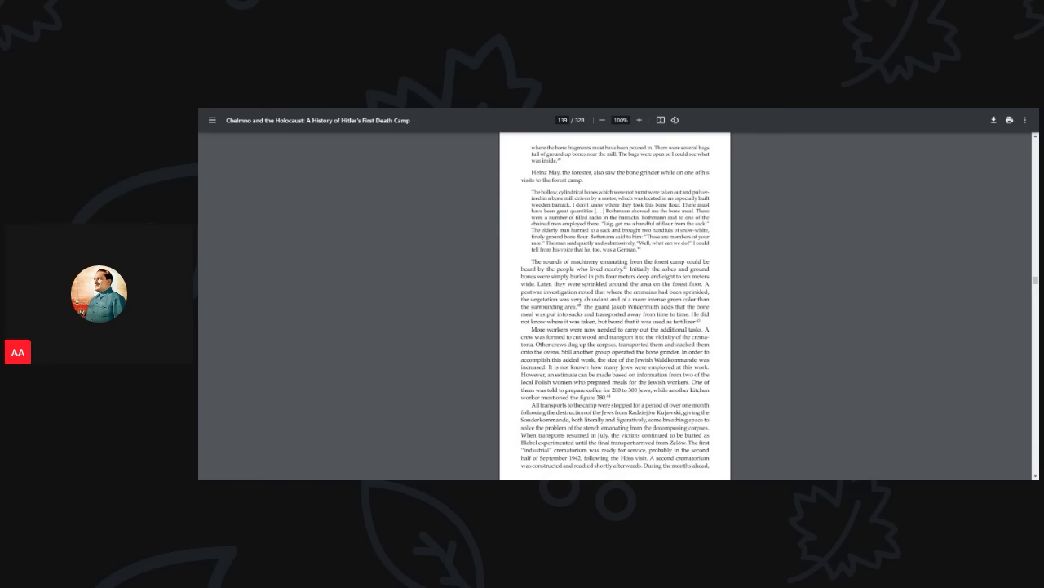
{"action": "scroll", "scroll_direction": "down", "scroll_amount": 3}
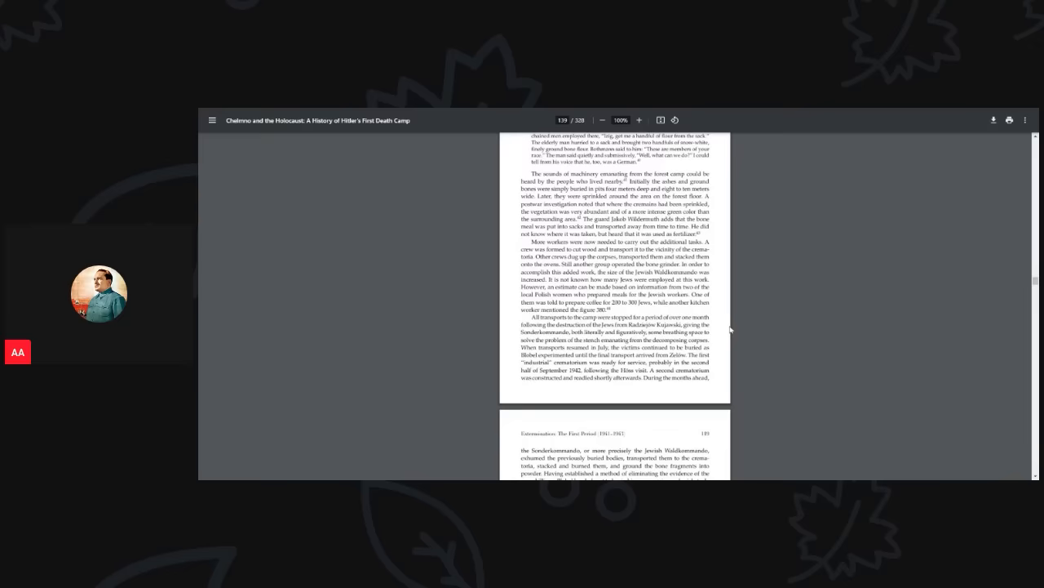
{"action": "scroll", "scroll_direction": "up", "scroll_amount": 3}
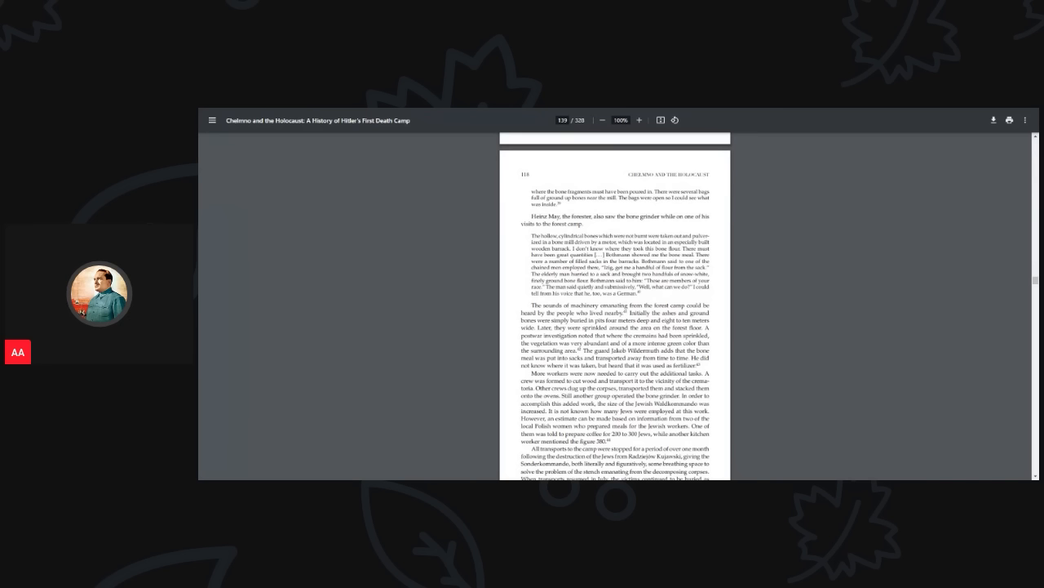